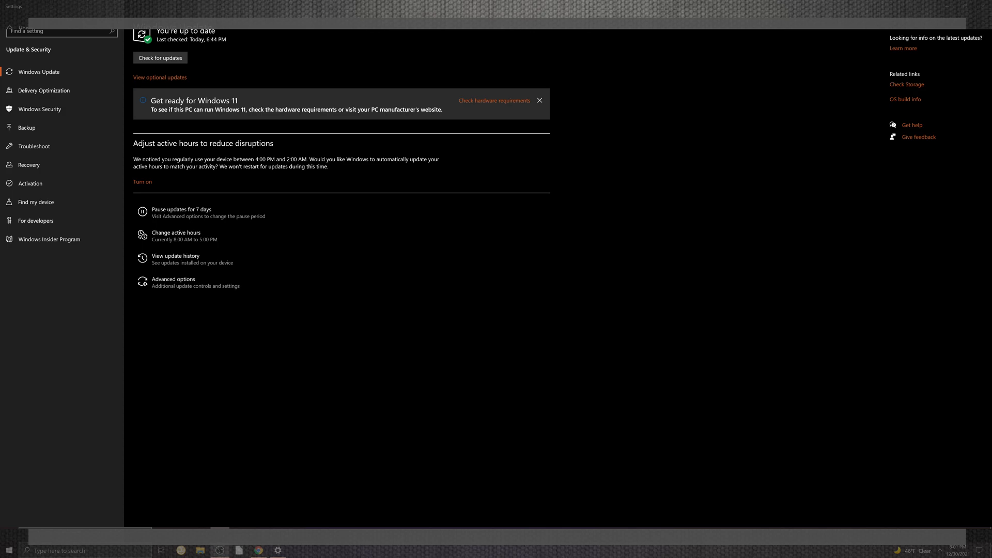
Dismiss the 'Get ready for Windows 11' banner on the Windows Update page.
left_click(539, 100)
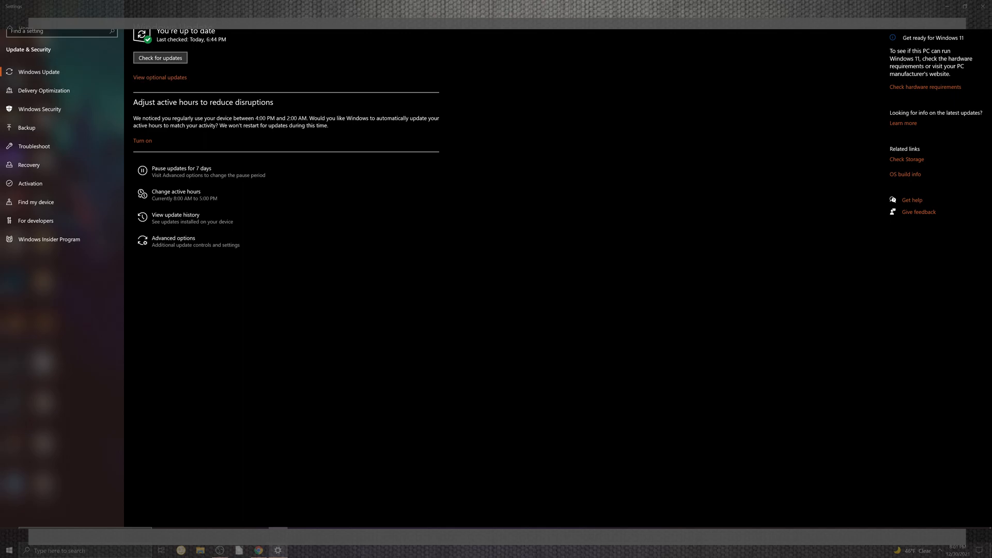
mouse_move(201, 171)
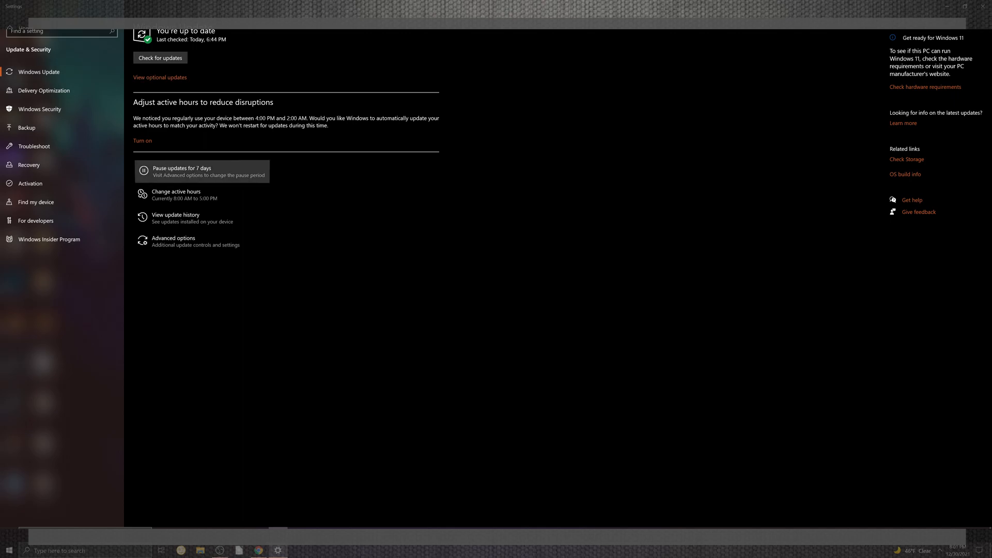
Pause Windows updates for 7 days, resuming 1/6/2022.
left_click(201, 171)
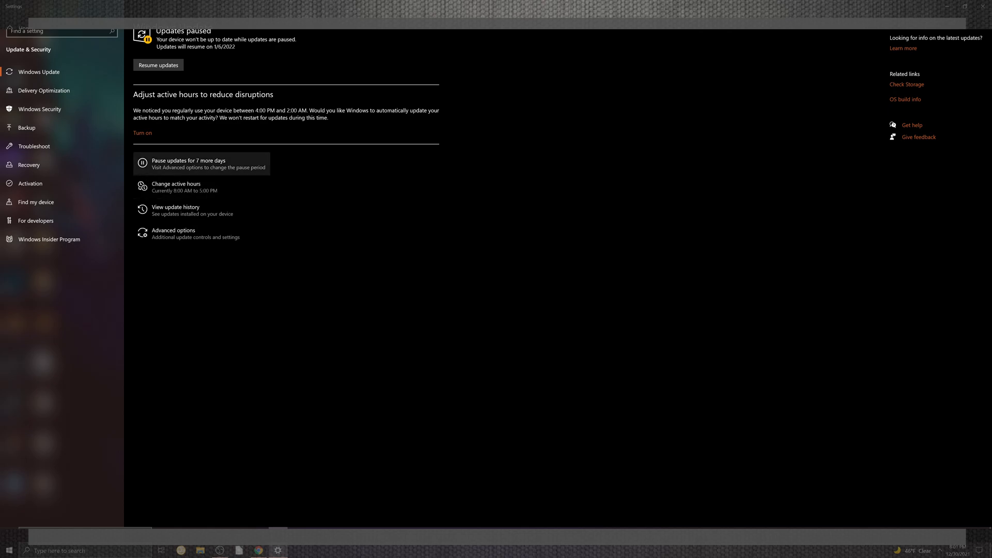
mouse_move(202, 210)
type("a")
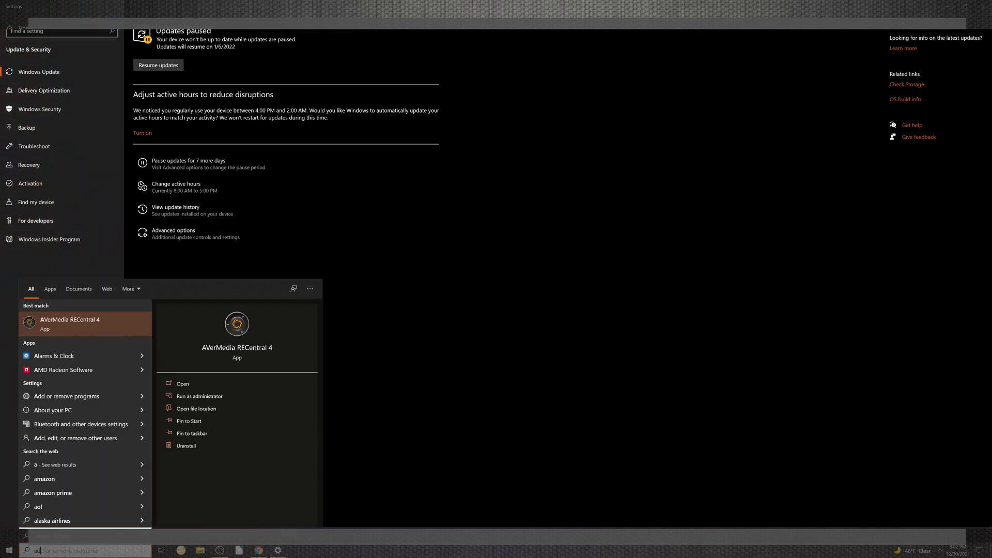
Find System Properties via Start search and show its Hardware settings.
type("dv")
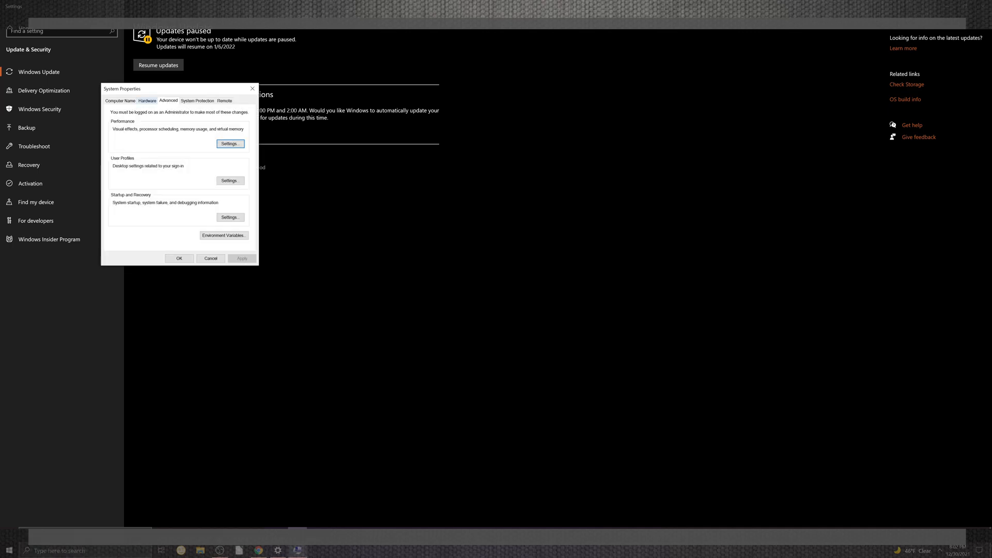
left_click(147, 100)
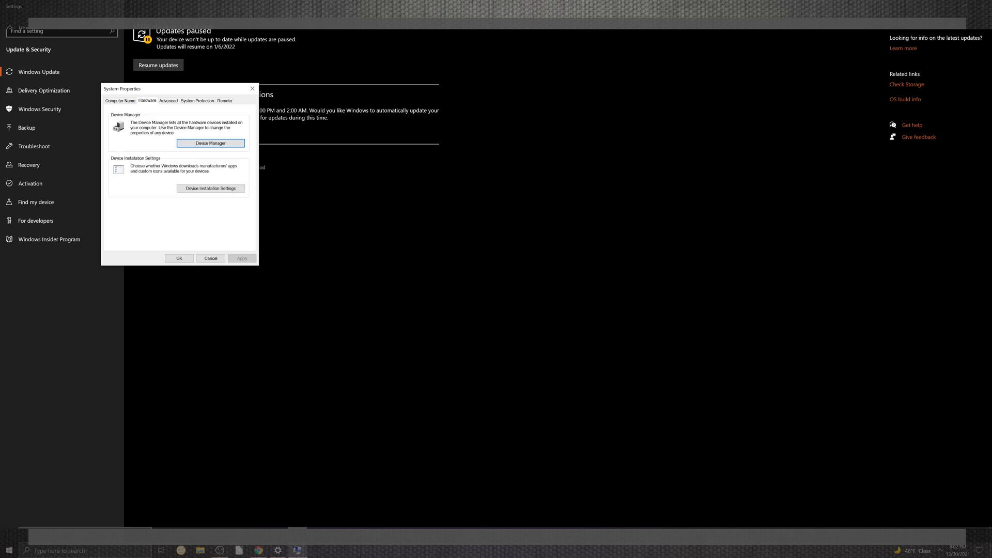
Bring up Device Installation Settings, showing automatic manufacturer app downloads set to Yes.
left_click(211, 188)
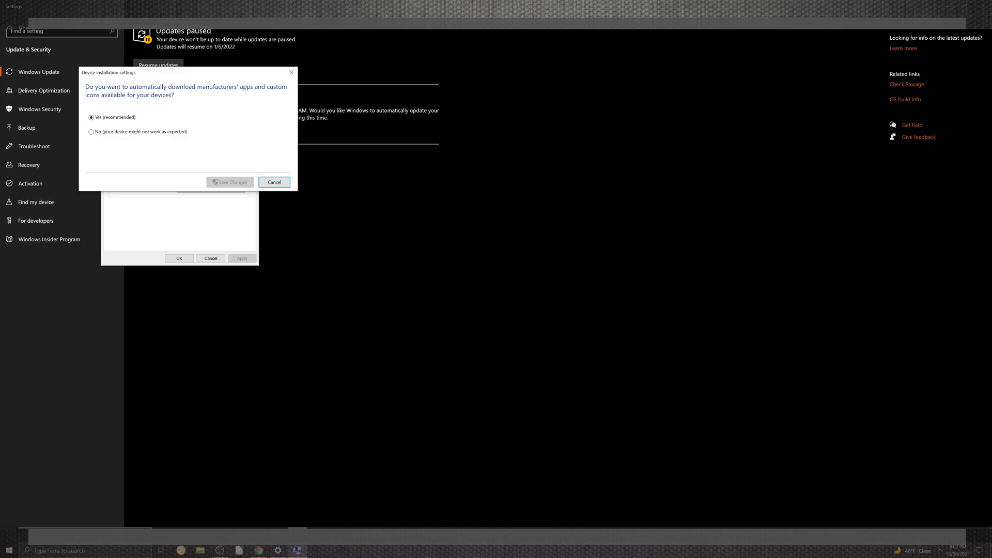
Keep 'Yes (recommended)' for automatic downloads, cancel the dialog and close System Properties.
left_click(92, 131)
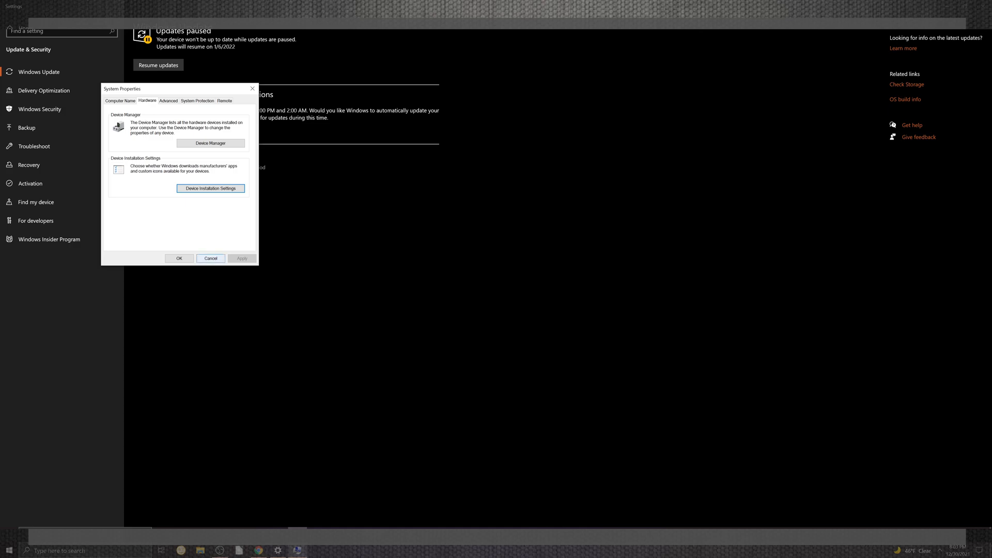
left_click(211, 259)
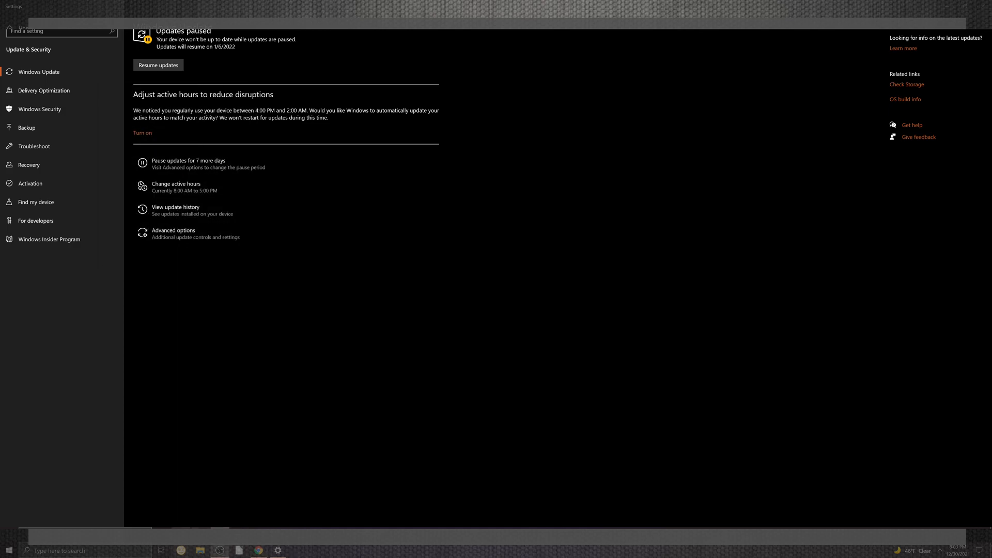